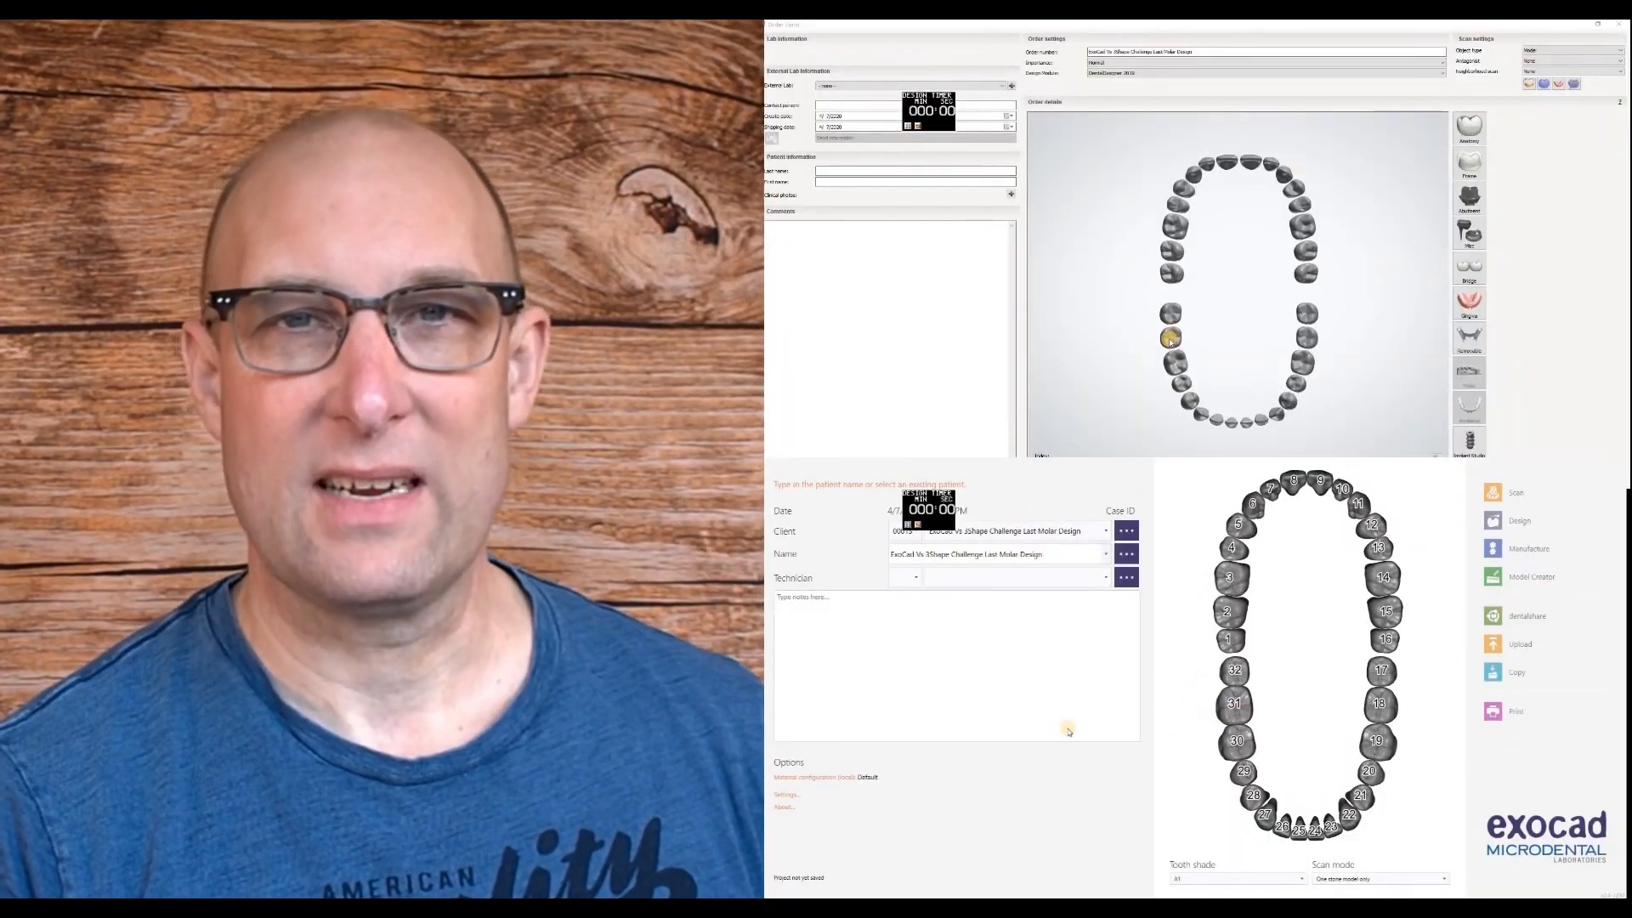
# Step: Create the 'Last Molar Design' order with an anatomic crown on tooth 31 and upper antagonists
pyautogui.click(1171, 337)
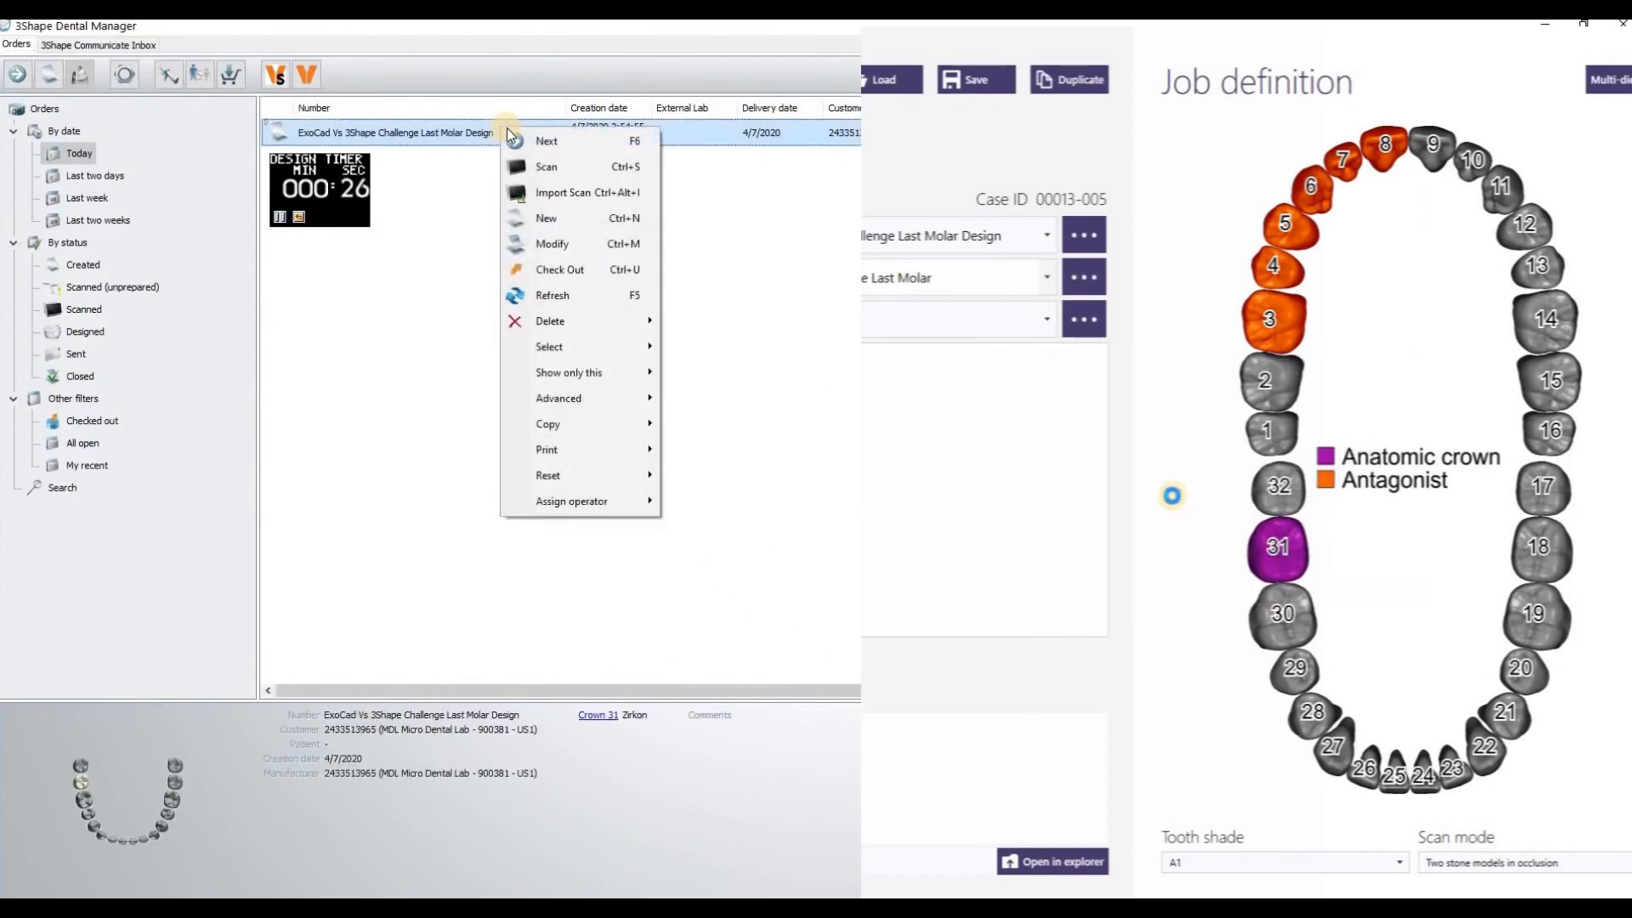
# Step: Import the scans from Demo Cases All on 4 > Single Posterior into the order
pyautogui.click(562, 193)
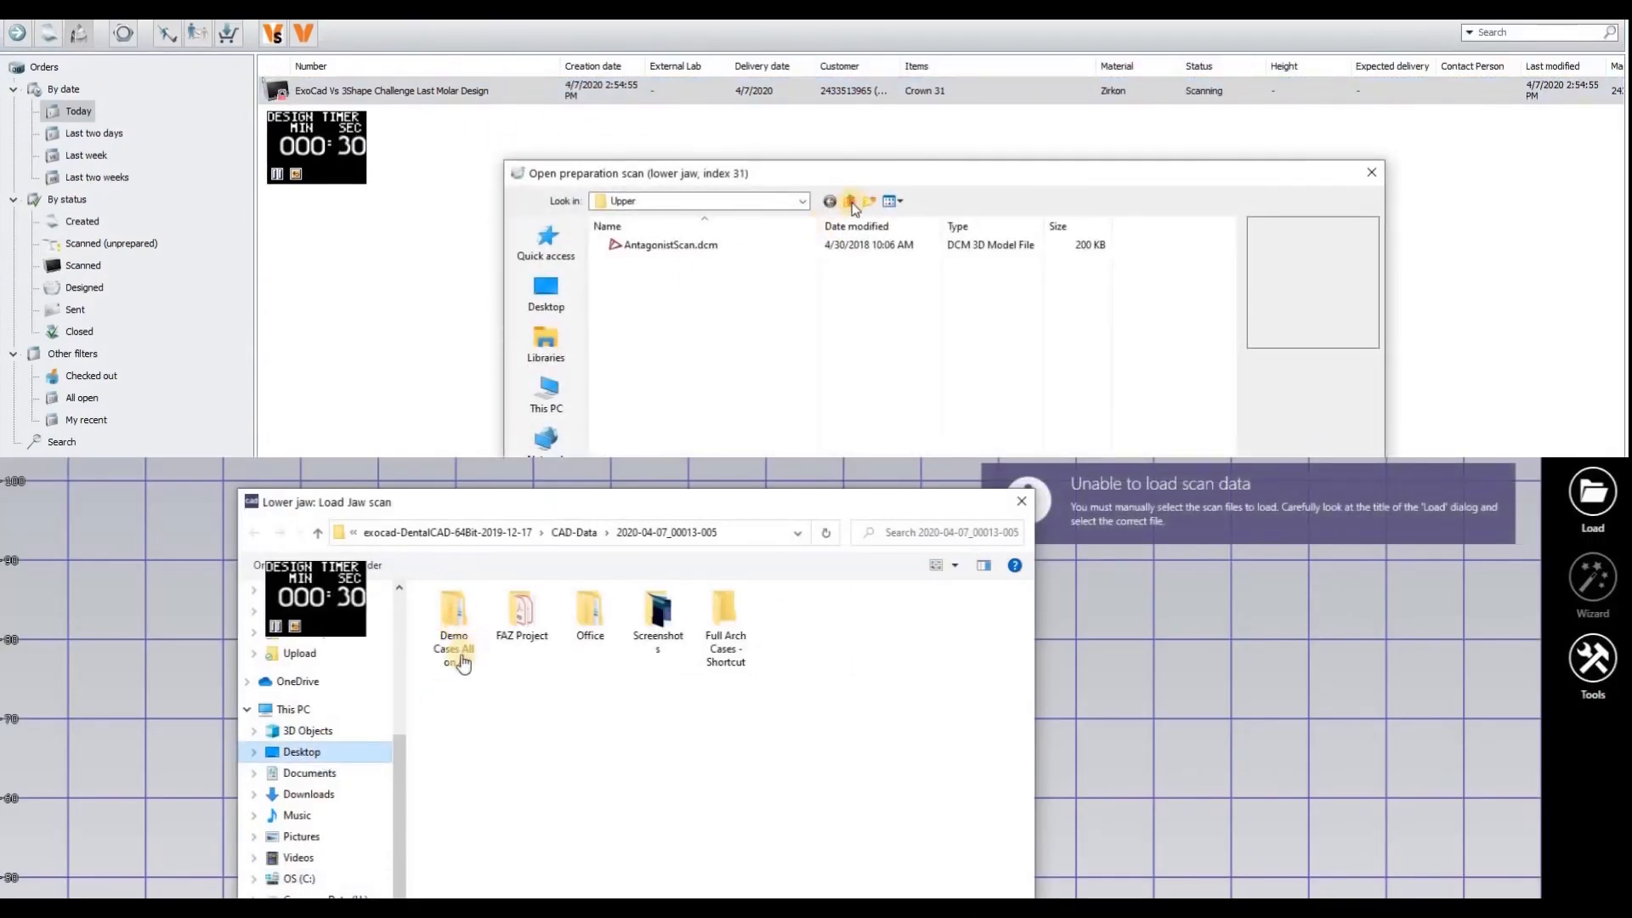
pyautogui.click(848, 200)
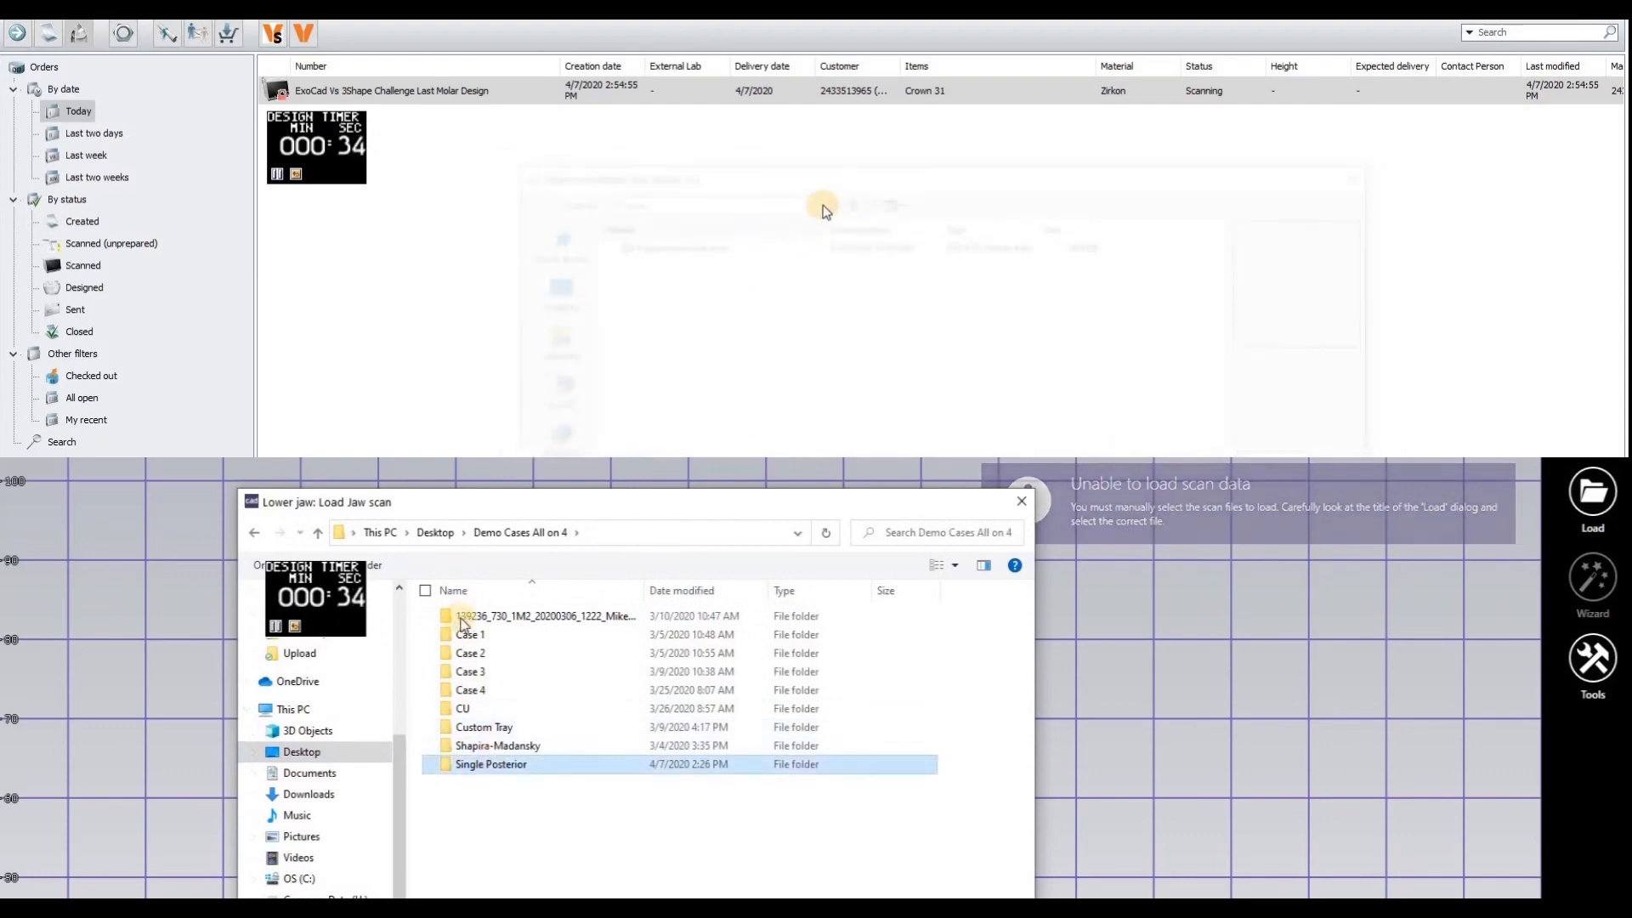
pyautogui.doubleClick(490, 764)
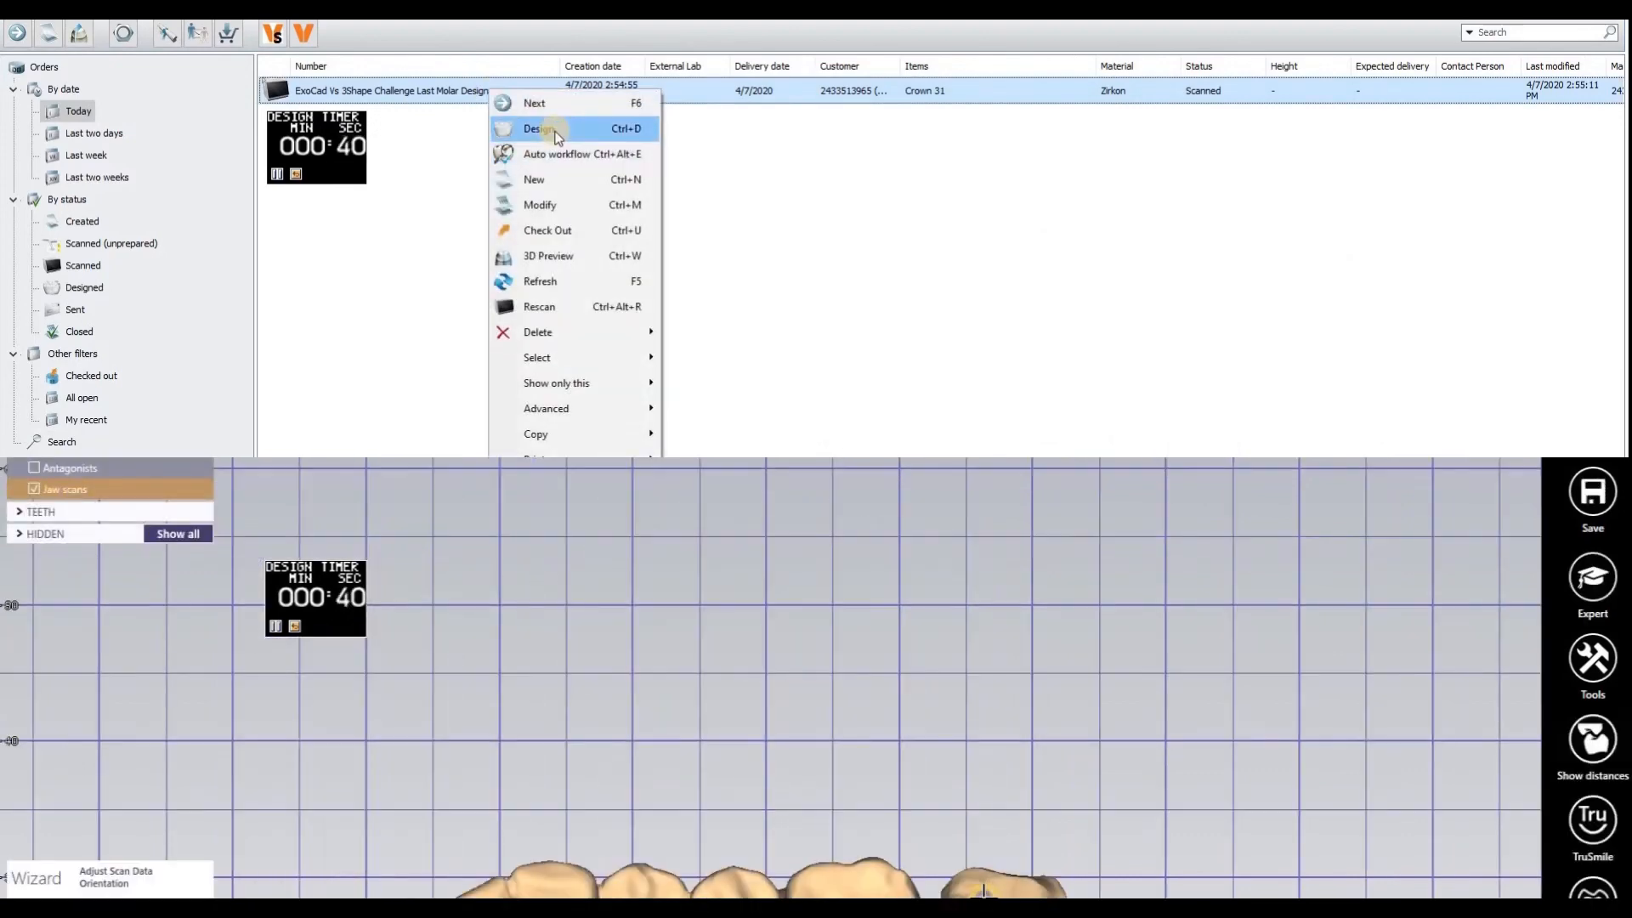
# Step: Start the design and place the first buccal margin point on tooth 31
pyautogui.click(537, 129)
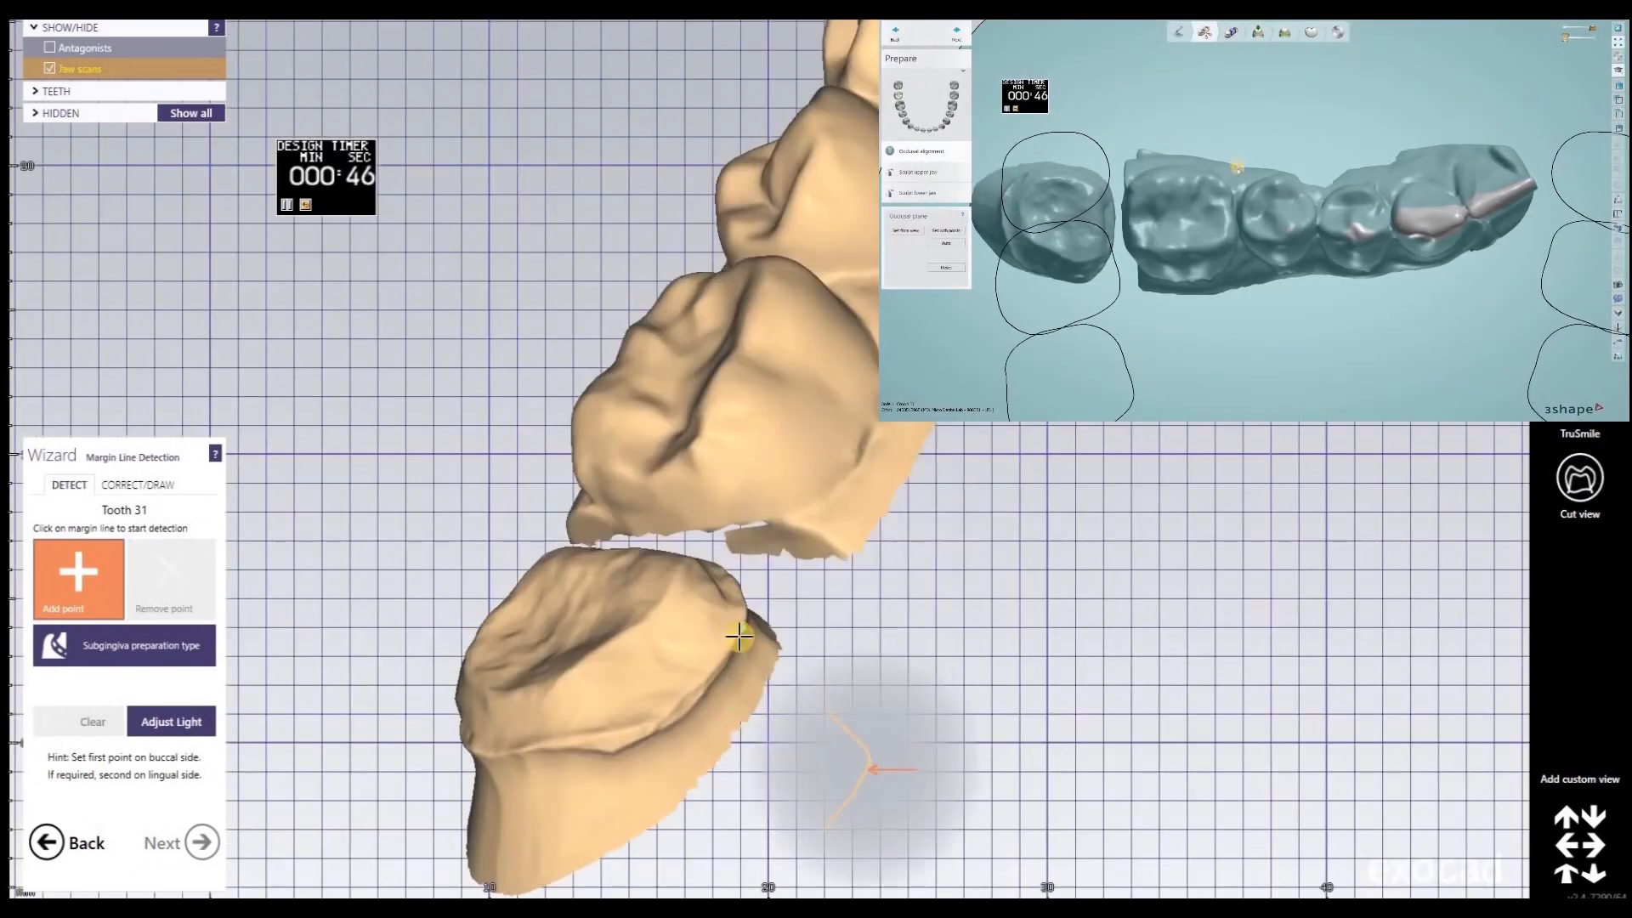
pyautogui.click(739, 635)
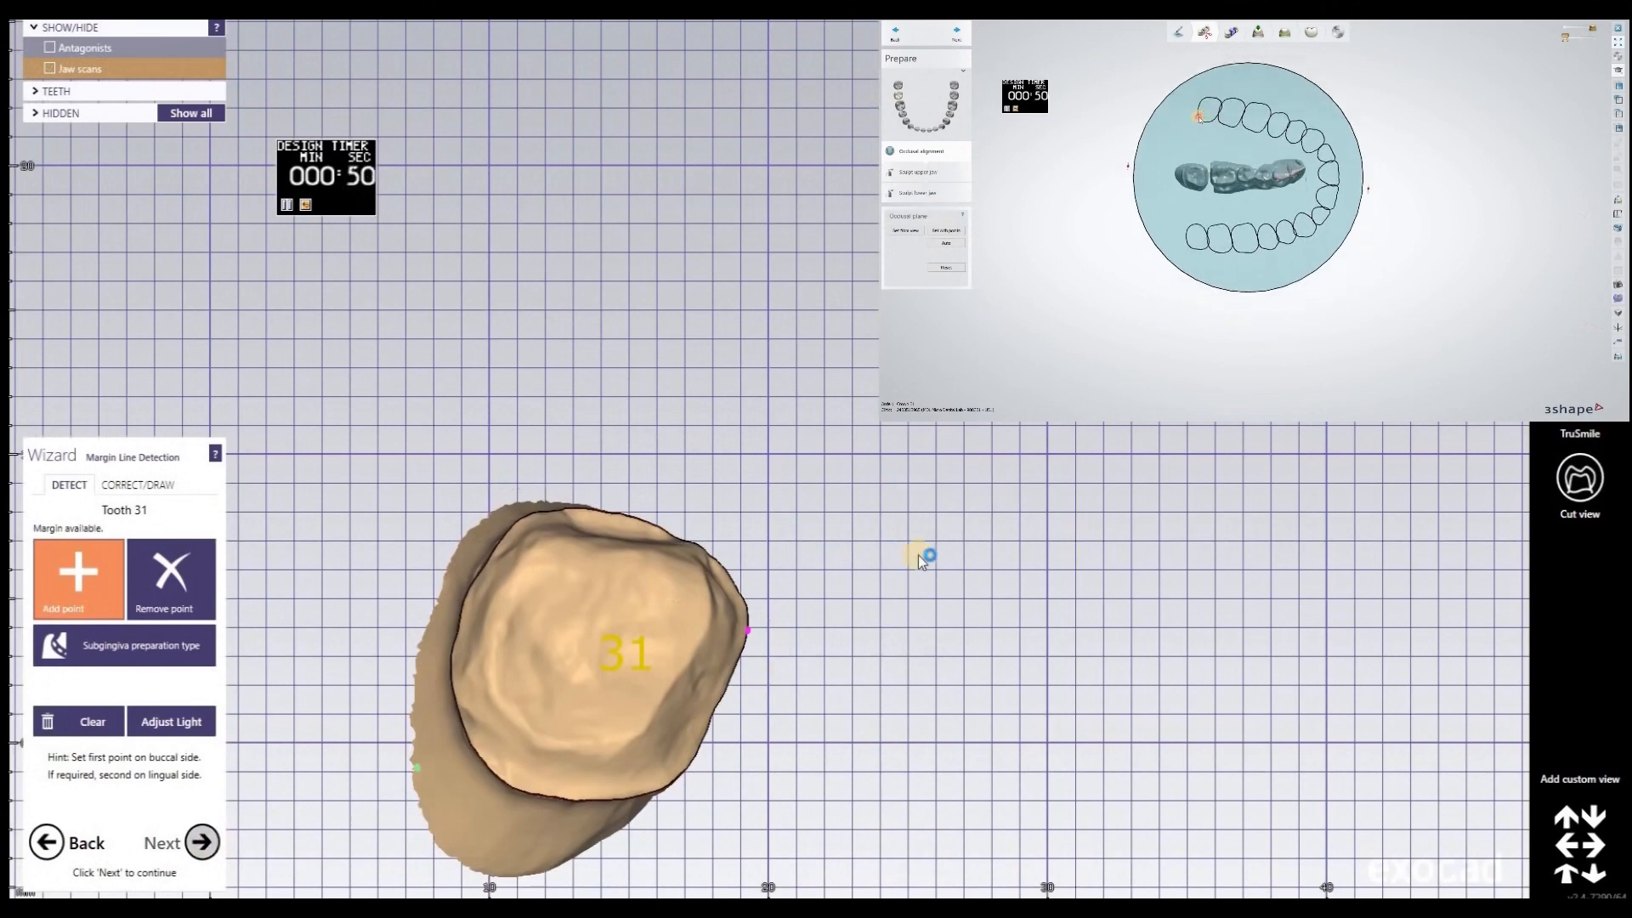
pyautogui.click(162, 842)
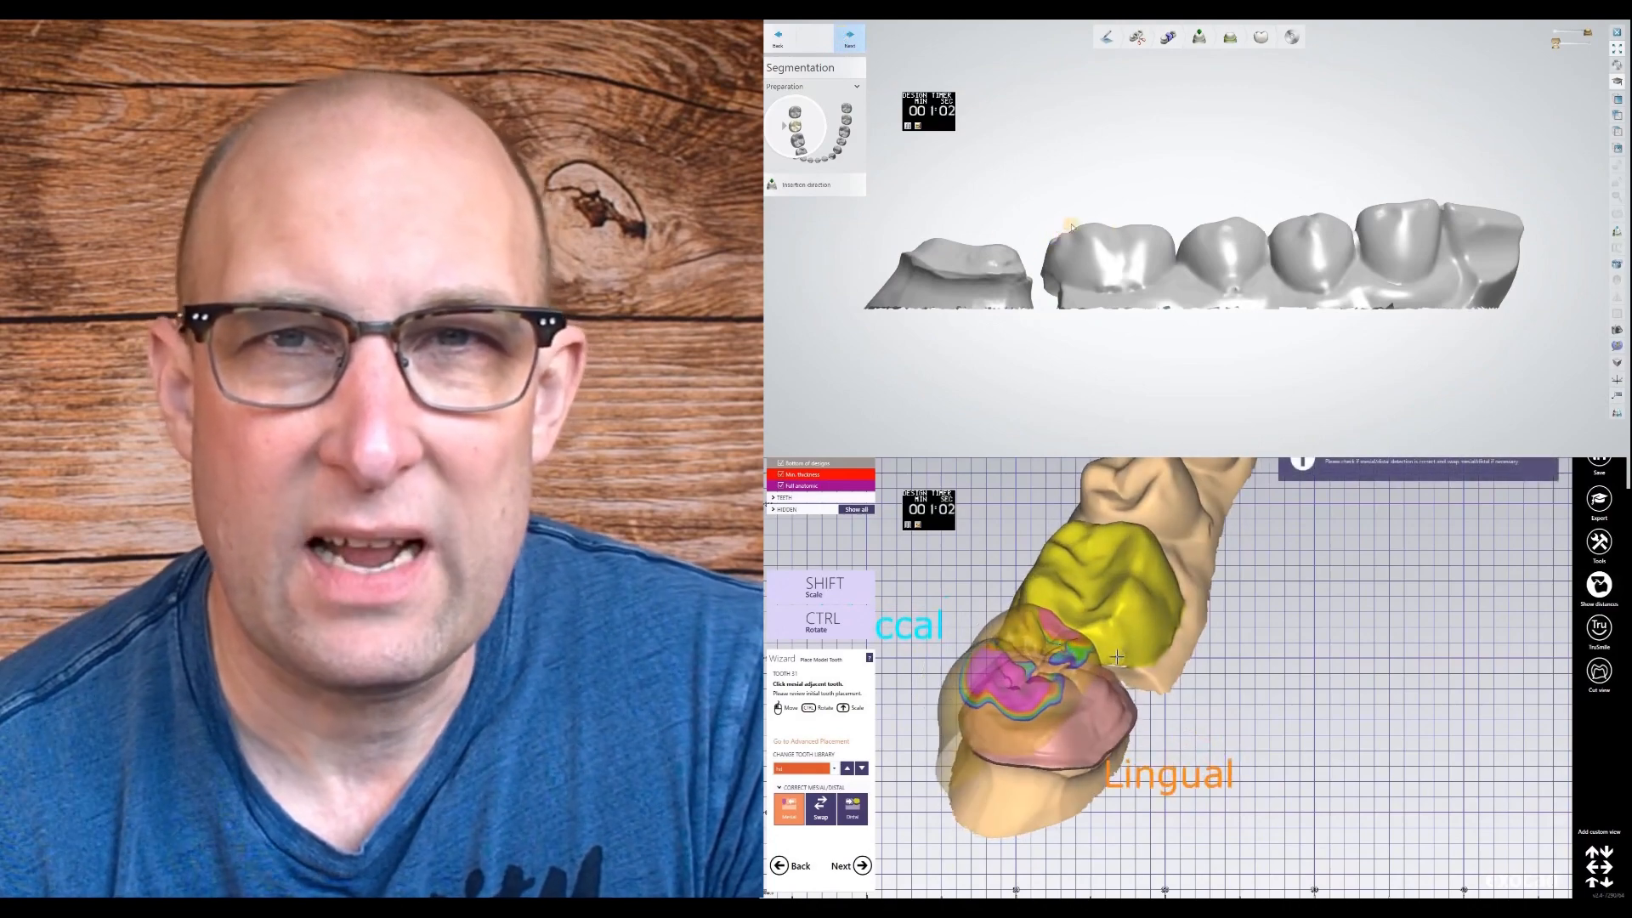
# Step: Position the library molar on tooth 31 and advance to free-forming
pyautogui.click(848, 36)
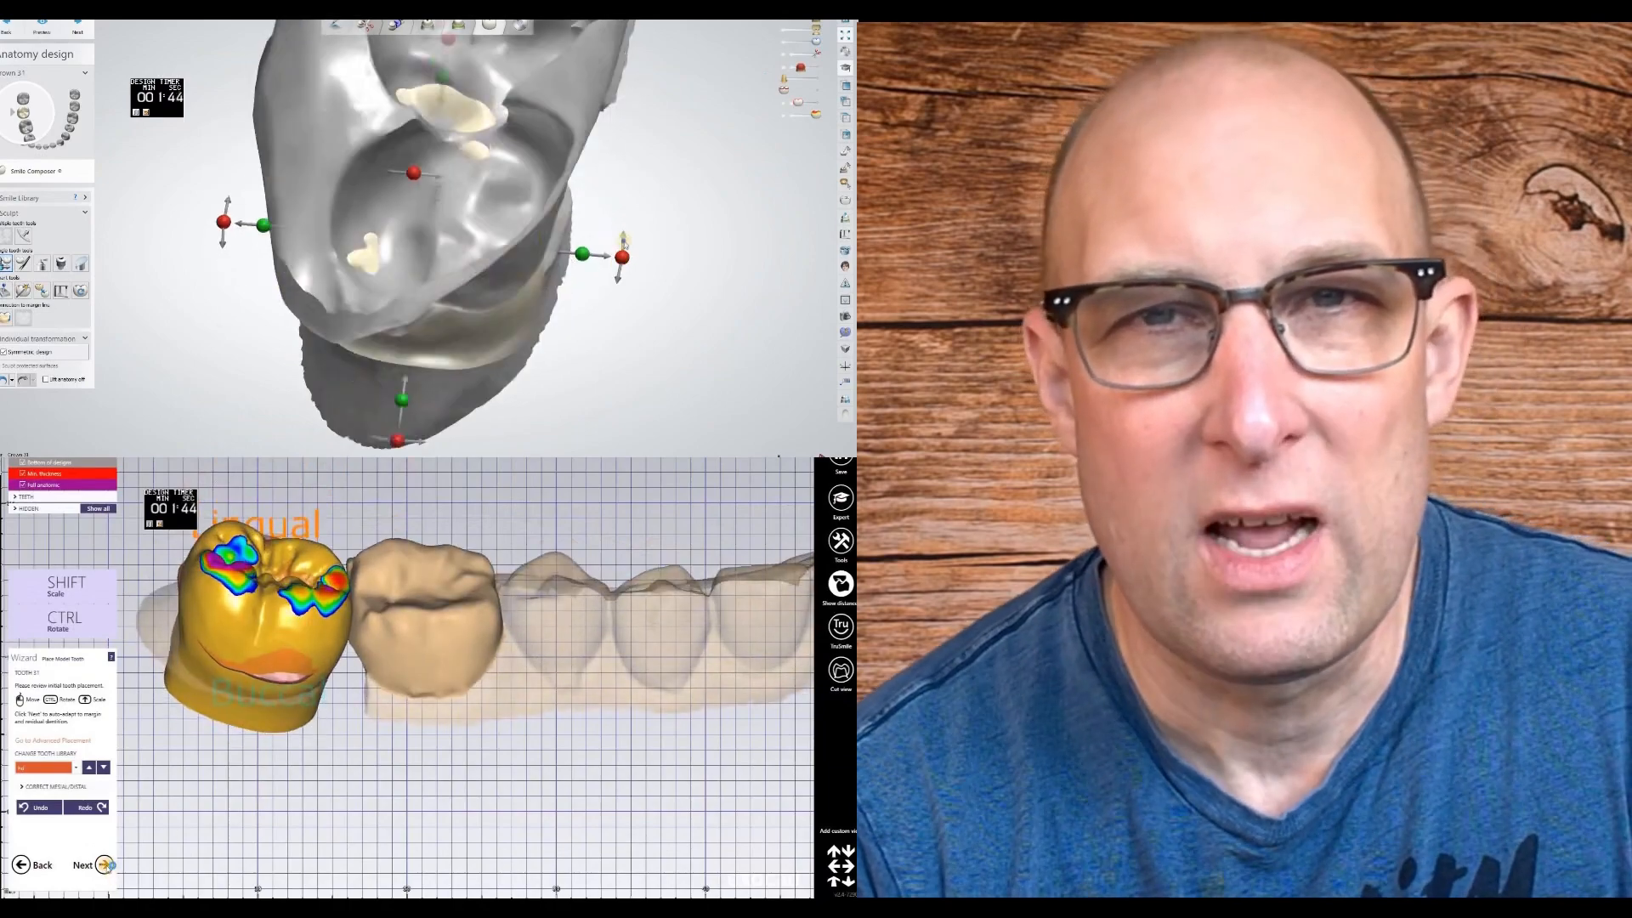
pyautogui.click(82, 866)
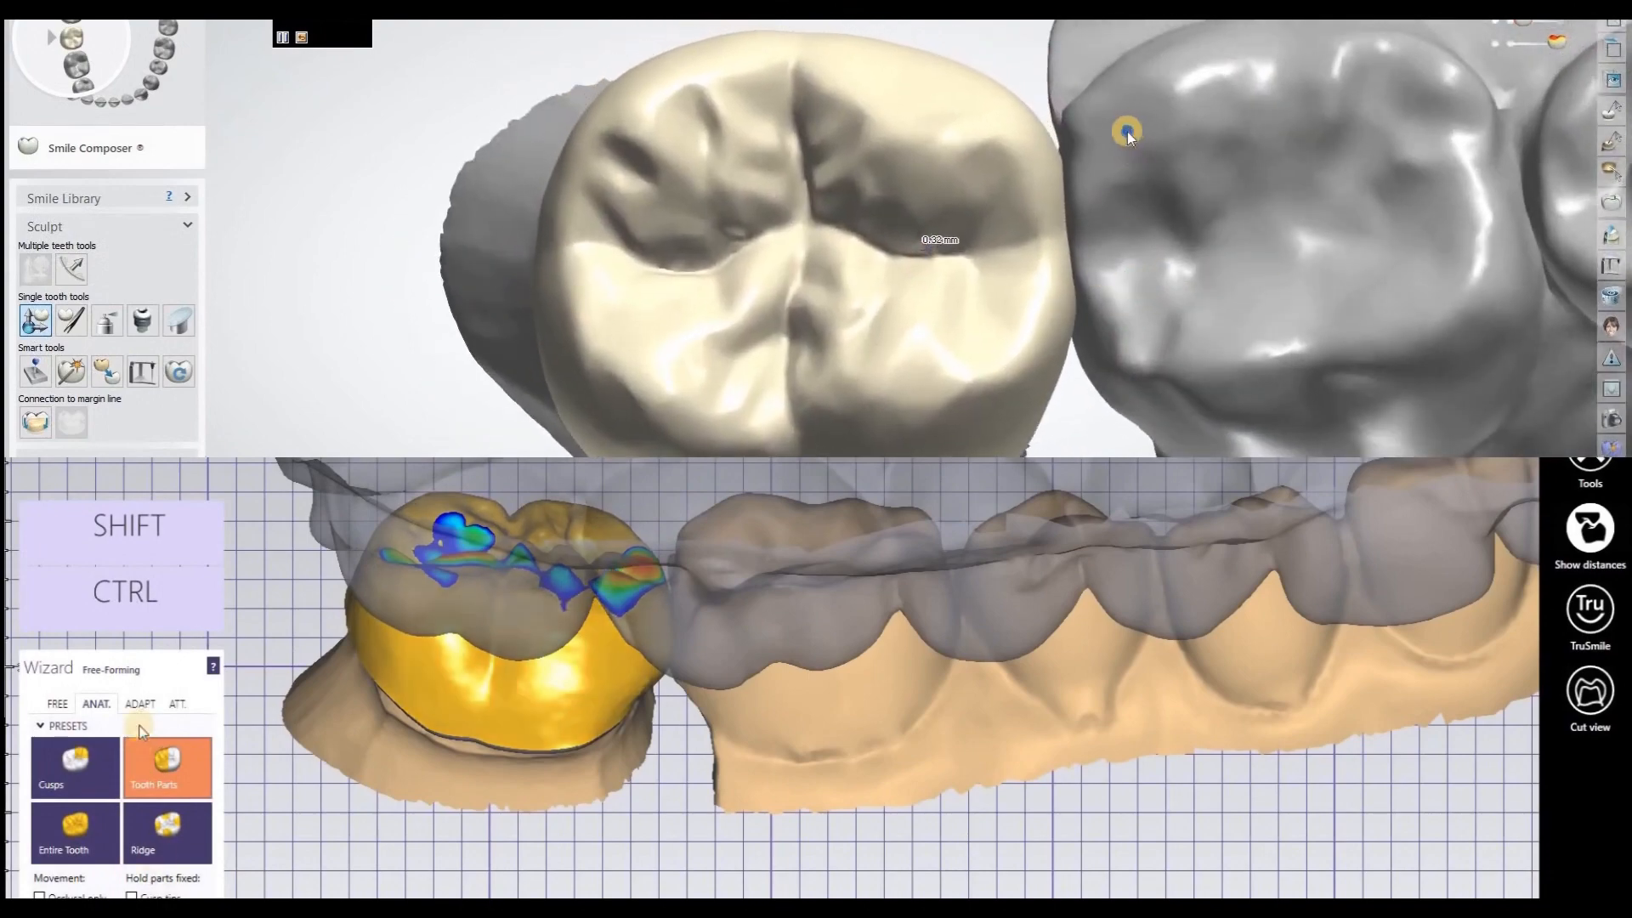
# Step: Cut the tooth 31 crown's intersections with the antagonists from the ADAPT tab
pyautogui.click(137, 703)
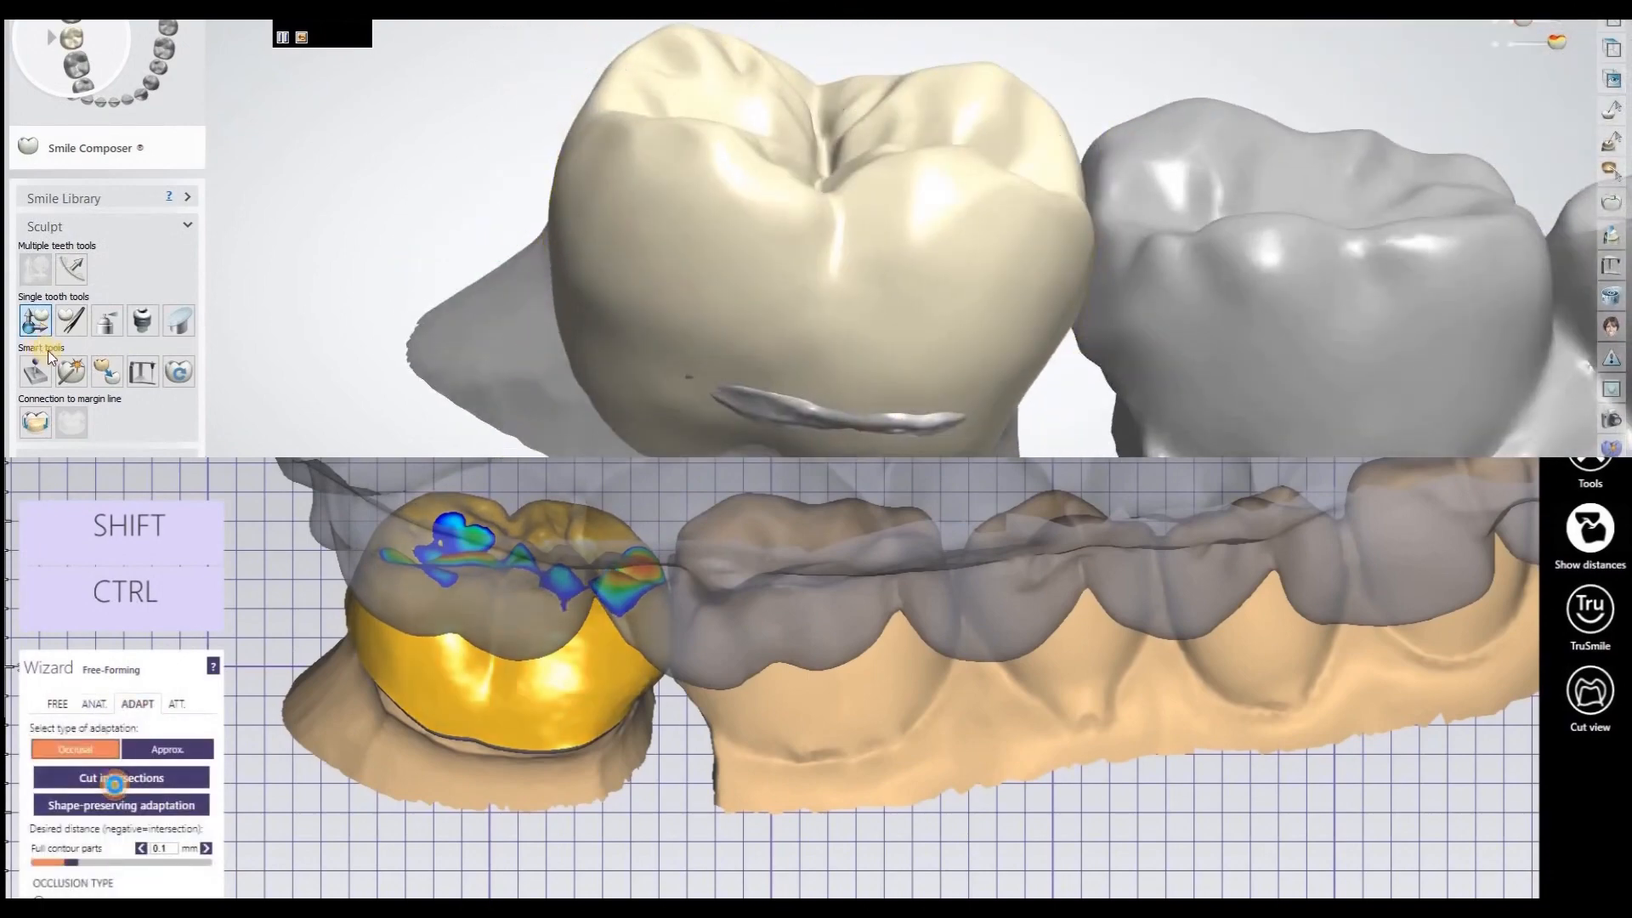
pyautogui.click(121, 777)
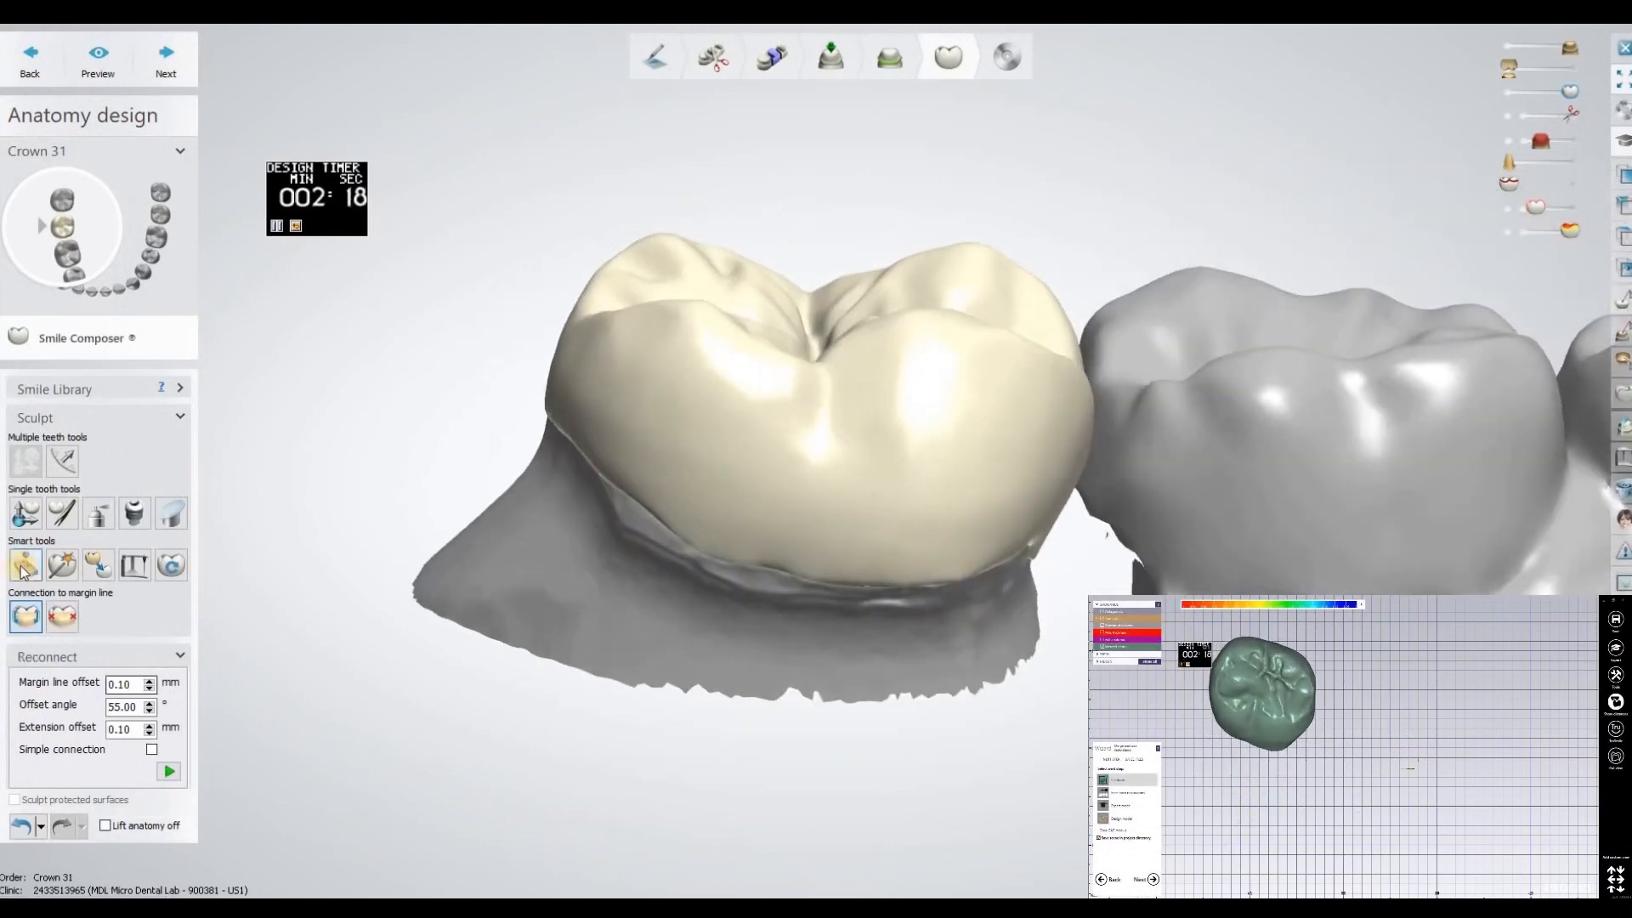
# Step: Apply contact and smoothing adjustments to the crown and orbit to inspect it
pyautogui.click(24, 564)
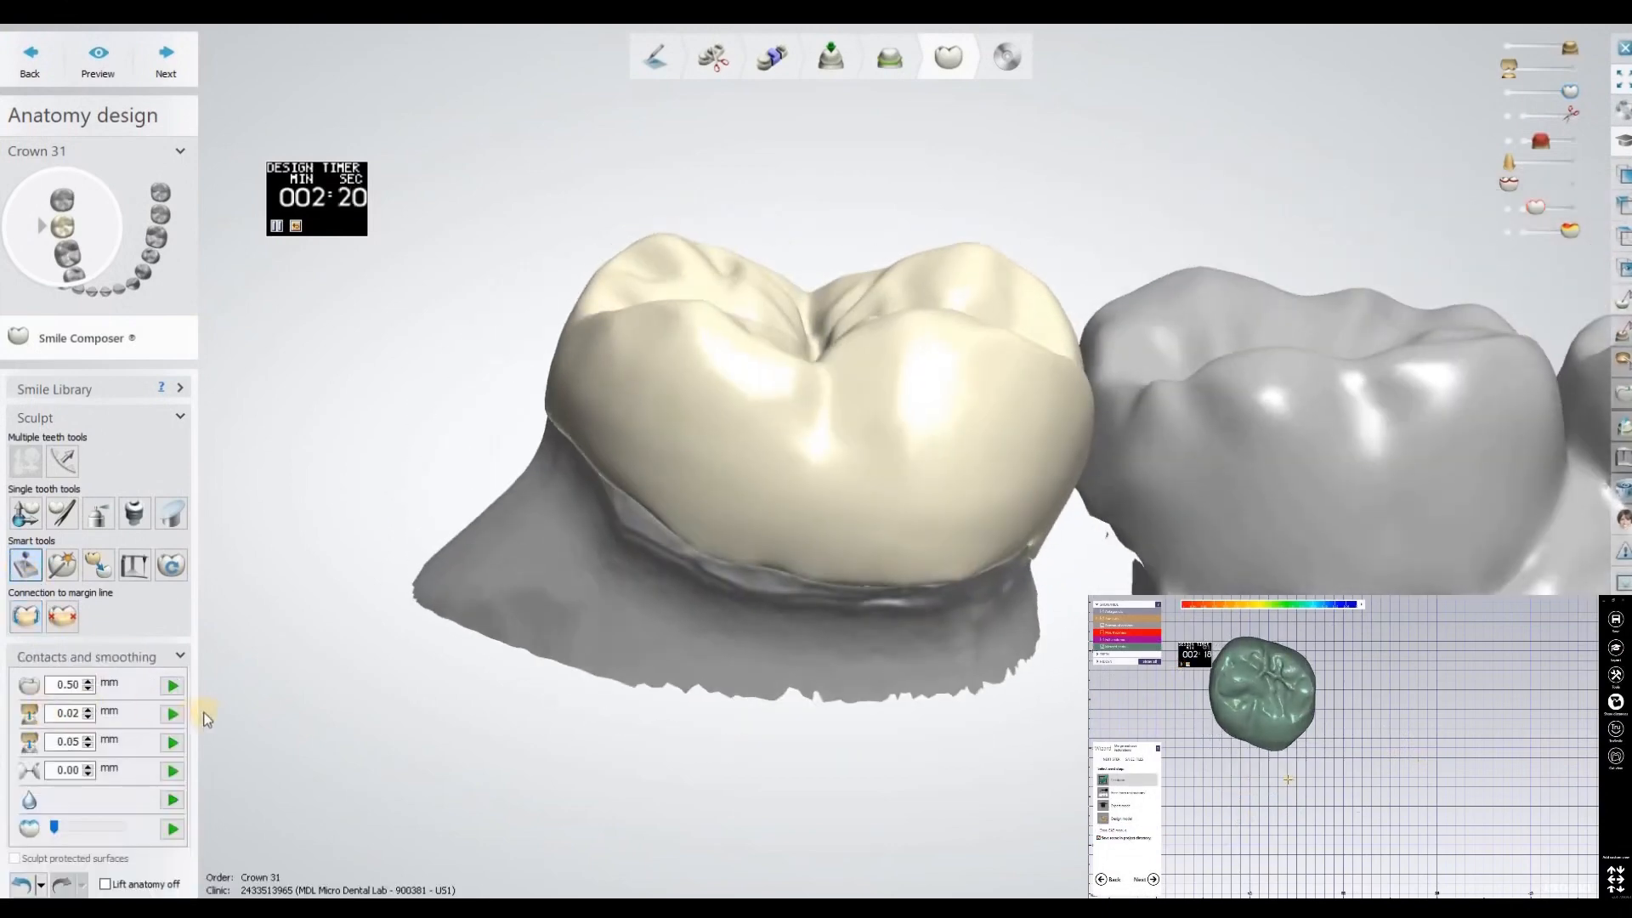
pyautogui.click(170, 713)
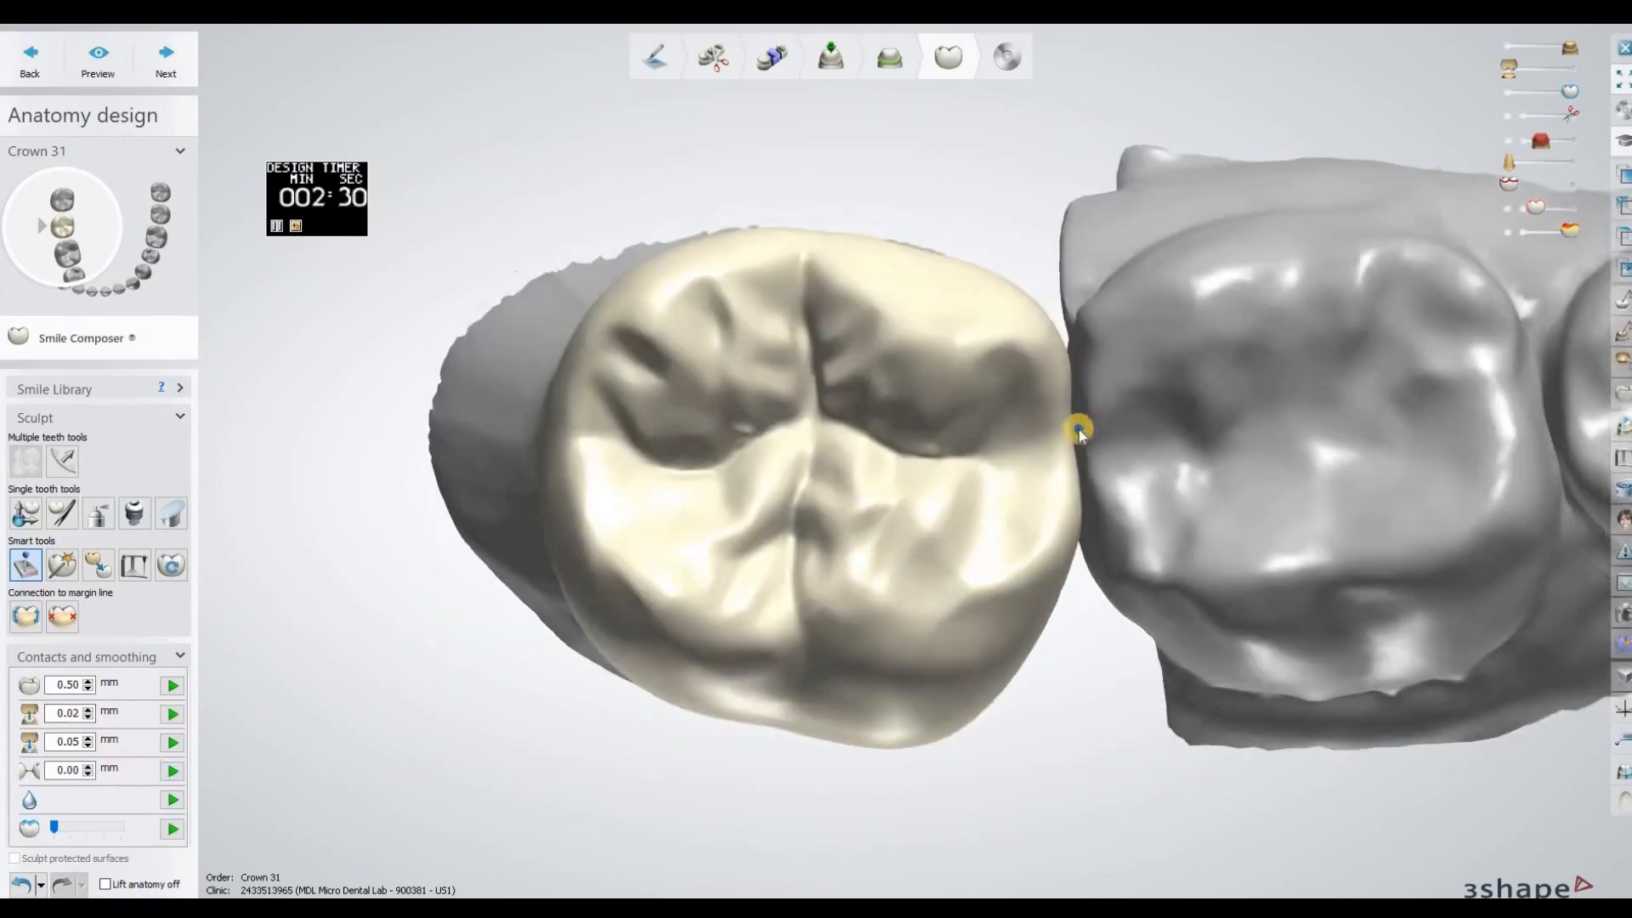
pyautogui.moveTo(1076, 432); pyautogui.dragTo(1348, 581)
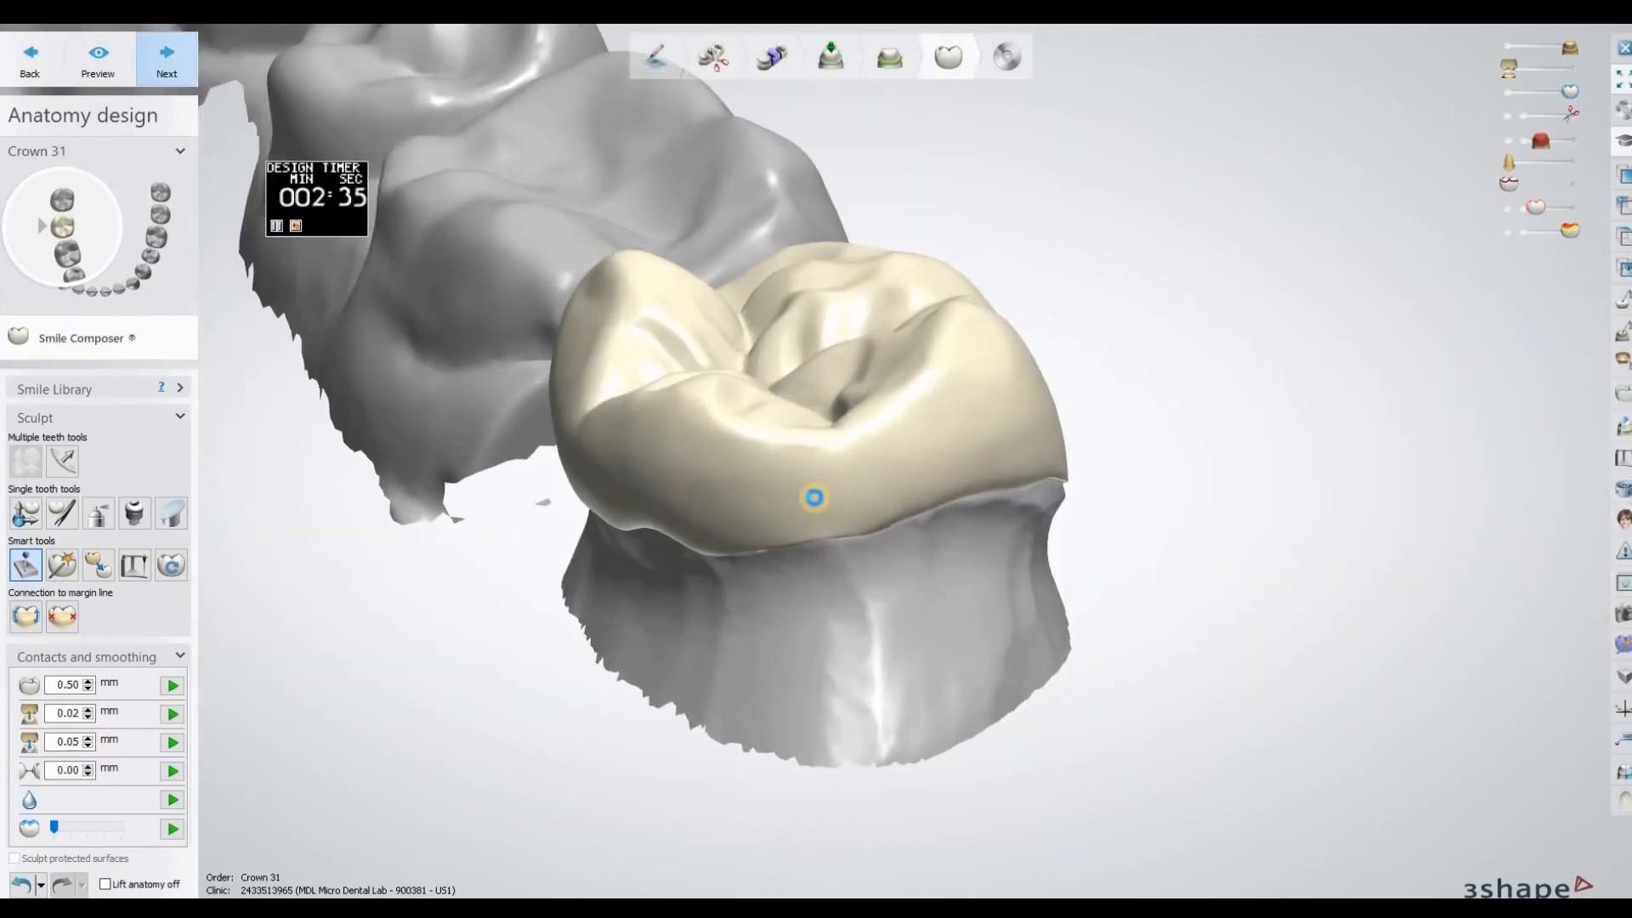
# Step: Finish anatomy design, accept the 0.50 mm minimum thickness, and close the saved design
pyautogui.click(165, 60)
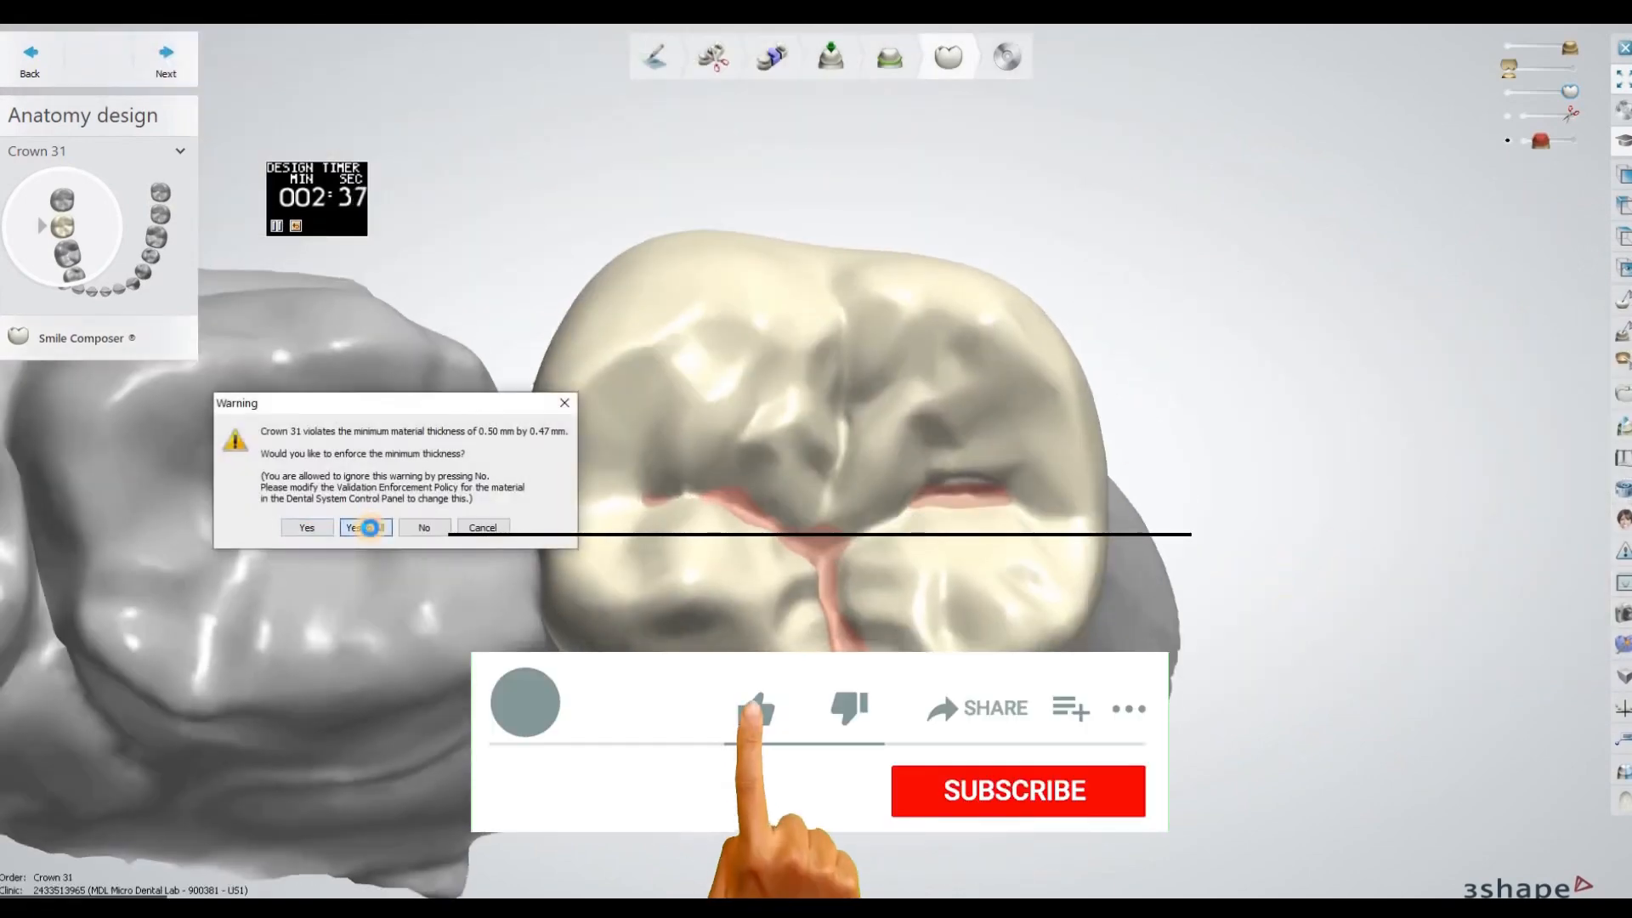
pyautogui.click(364, 527)
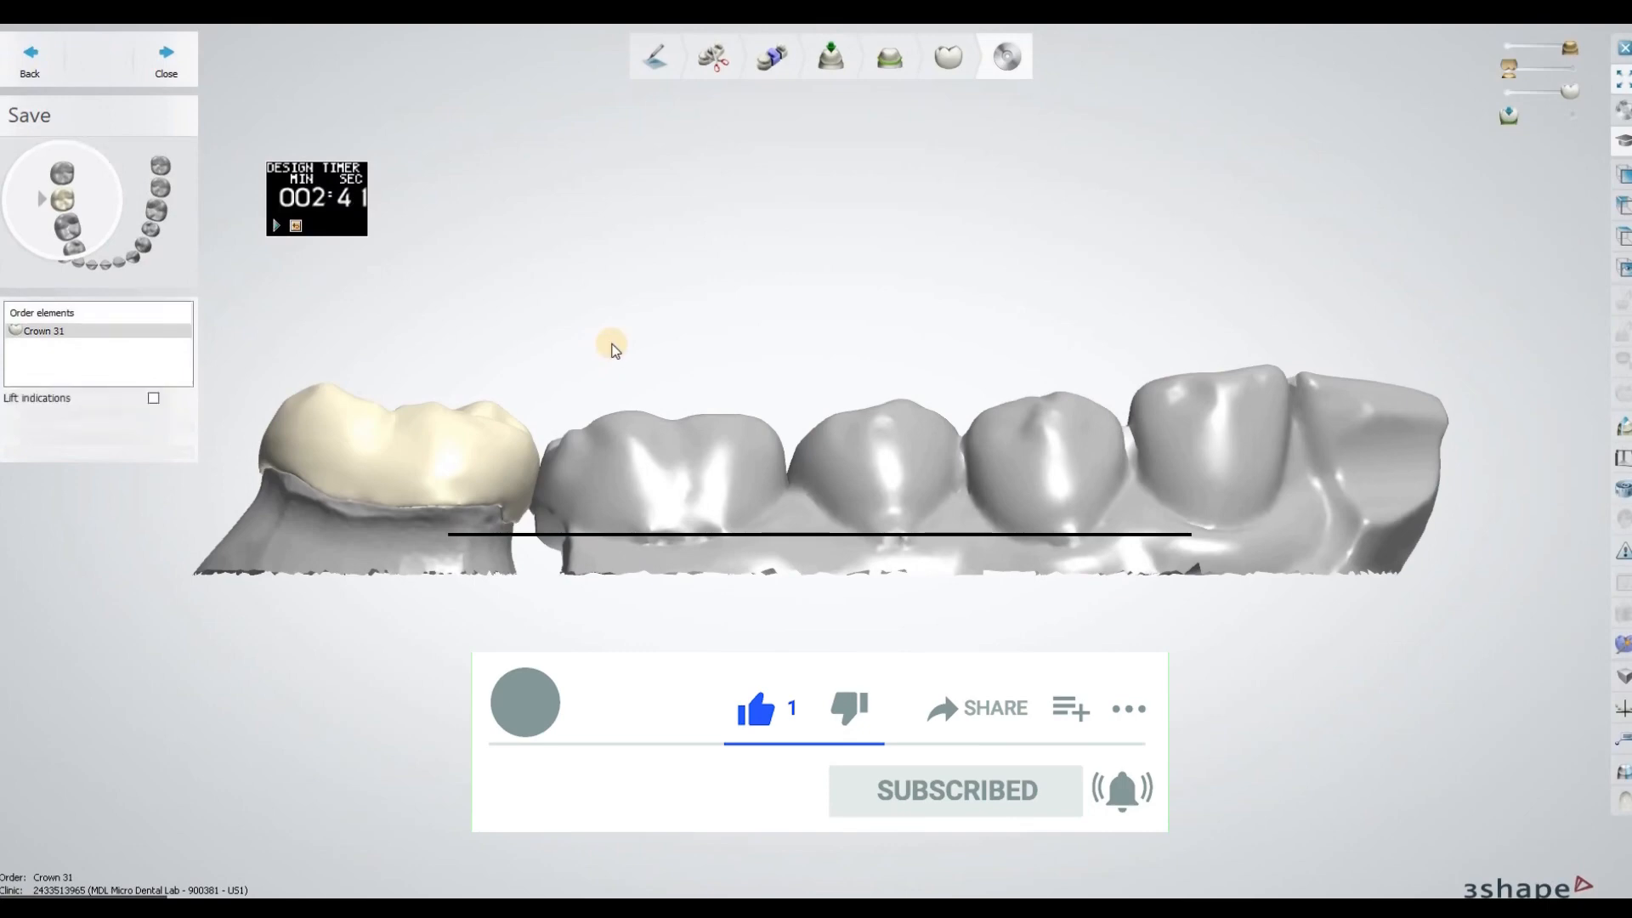
pyautogui.click(30, 115)
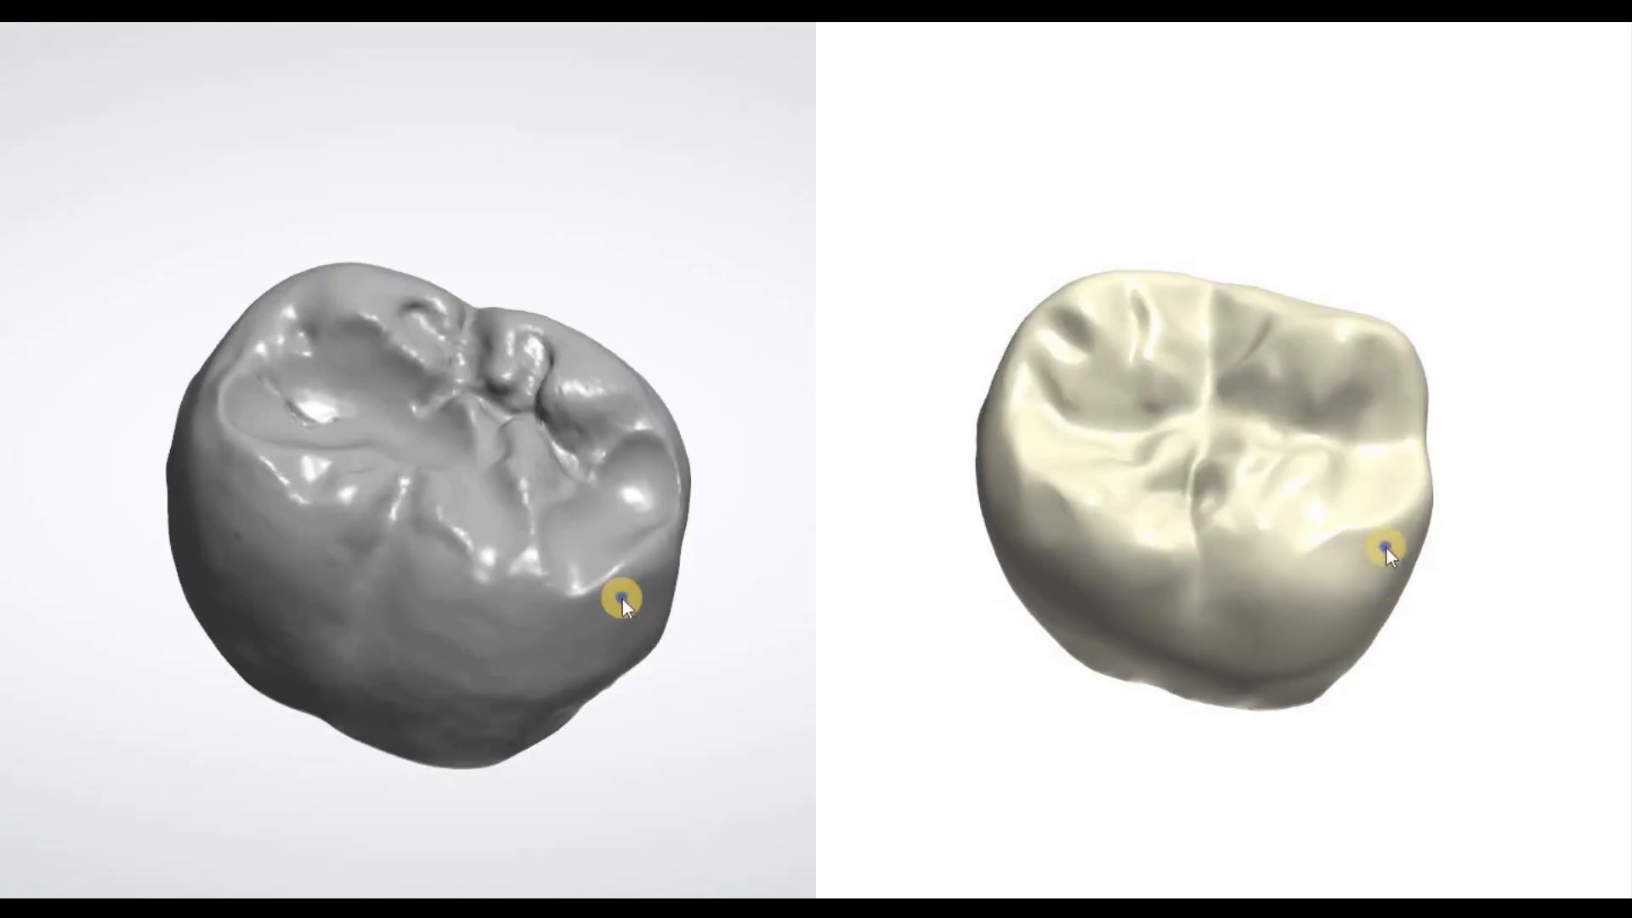
pyautogui.moveTo(630, 608); pyautogui.dragTo(583, 655)
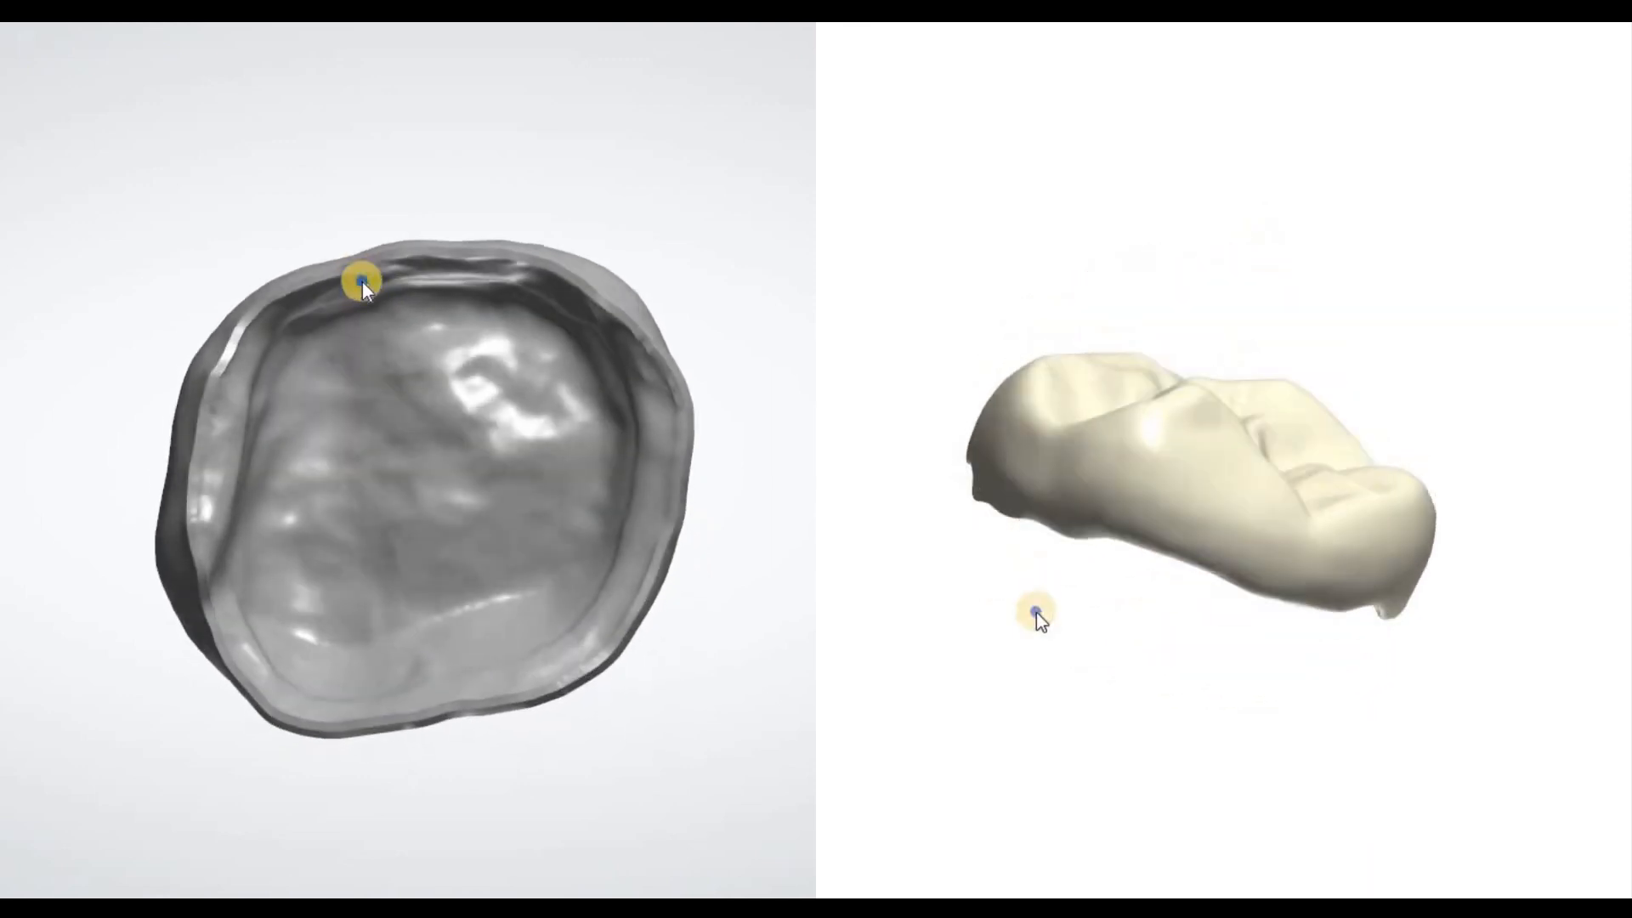
pyautogui.moveTo(363, 282); pyautogui.dragTo(372, 506)
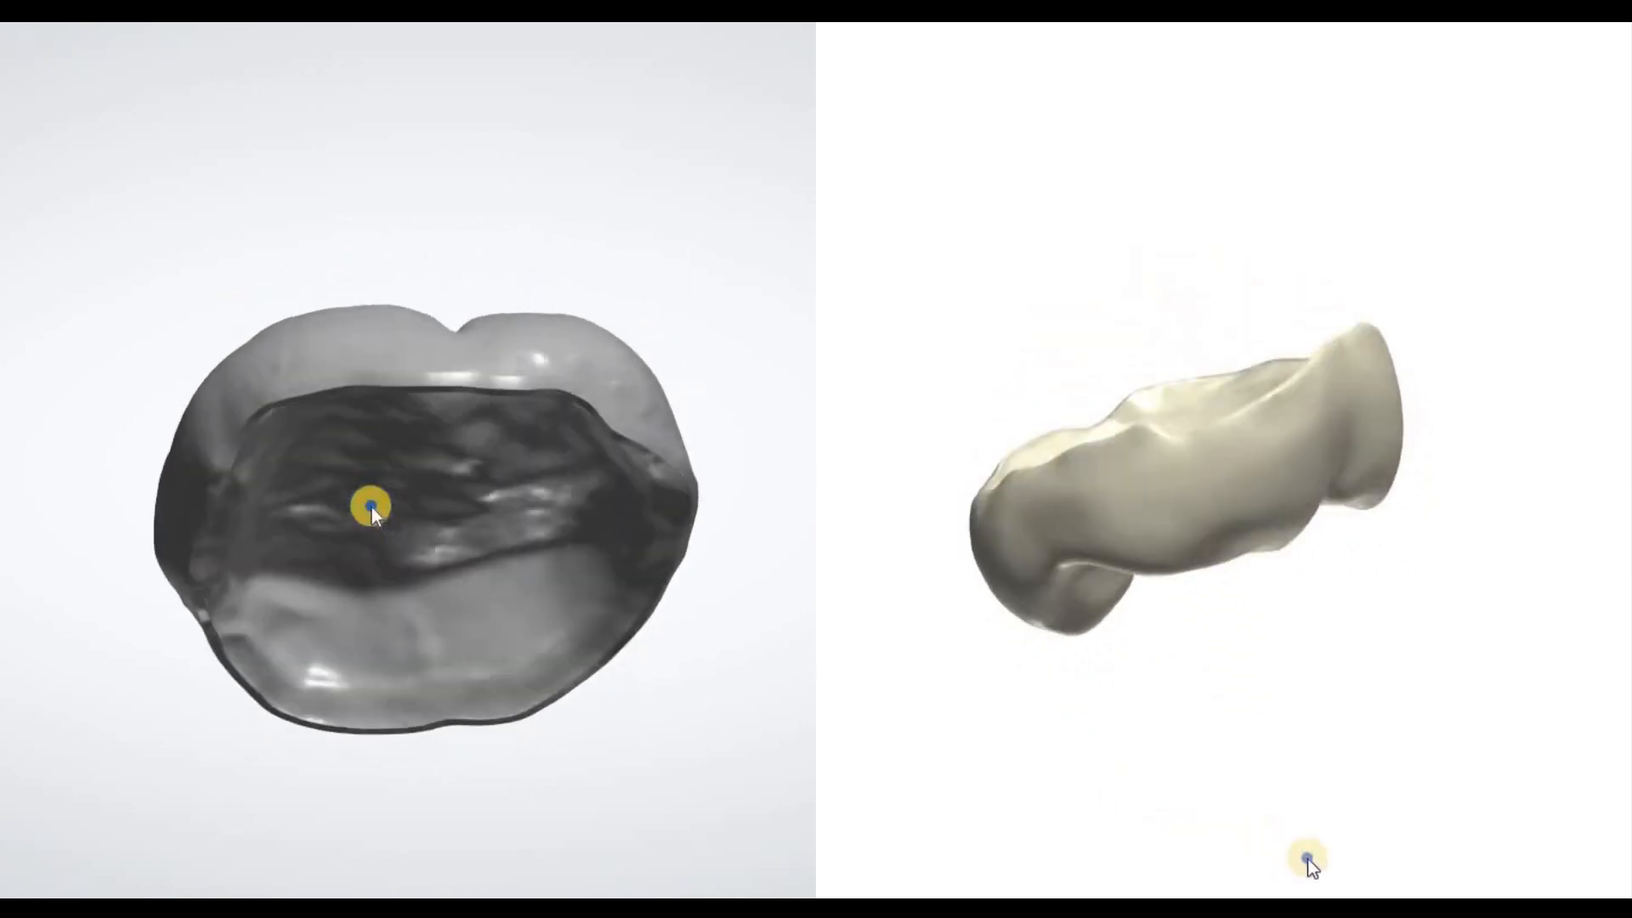
pyautogui.moveTo(370, 510); pyautogui.dragTo(374, 692)
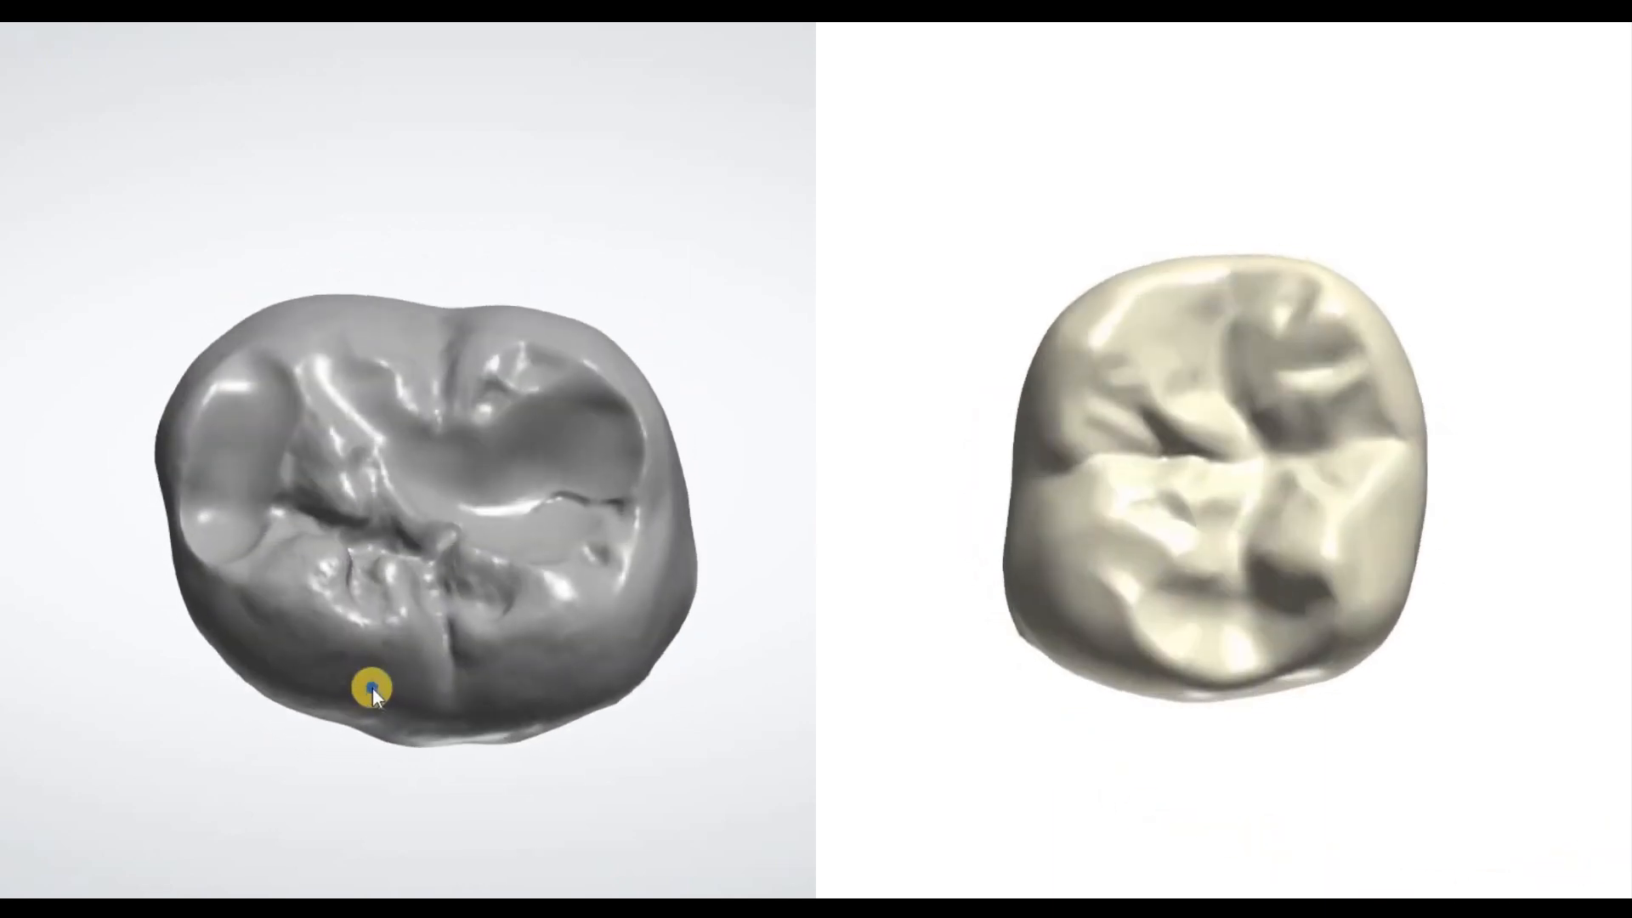